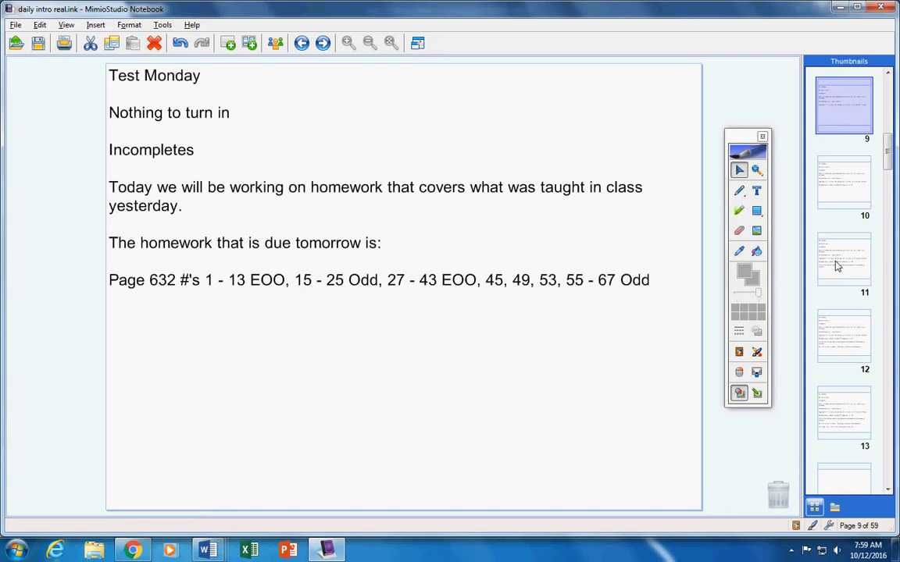
{"action": "mouse_move", "coordinate": [731, 191]}
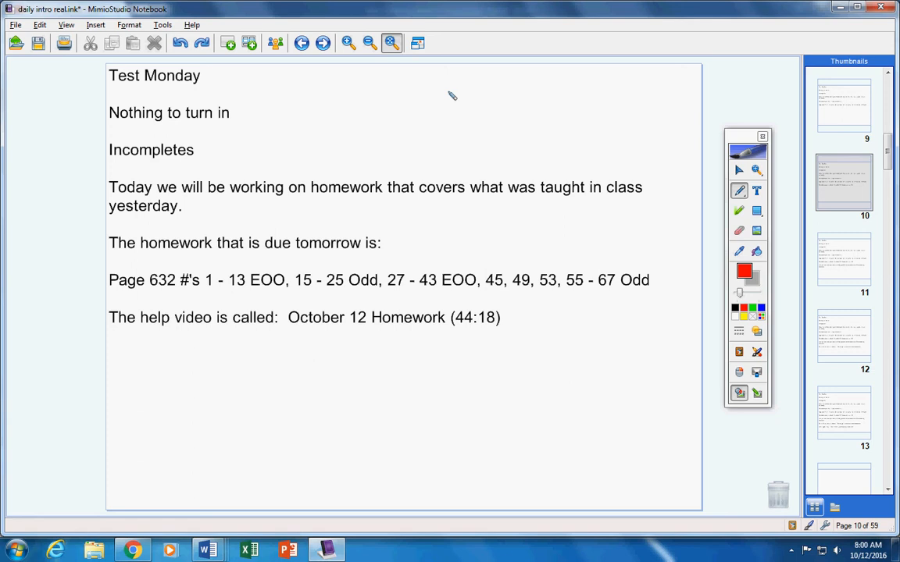
{"action": "mouse_move", "coordinate": [446, 281]}
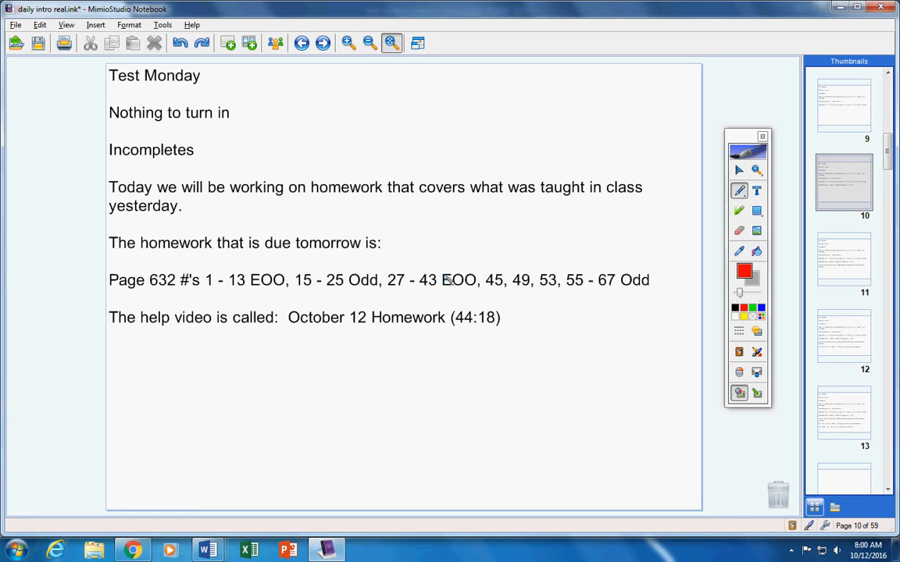
{"action": "mouse_move", "coordinate": [642, 287]}
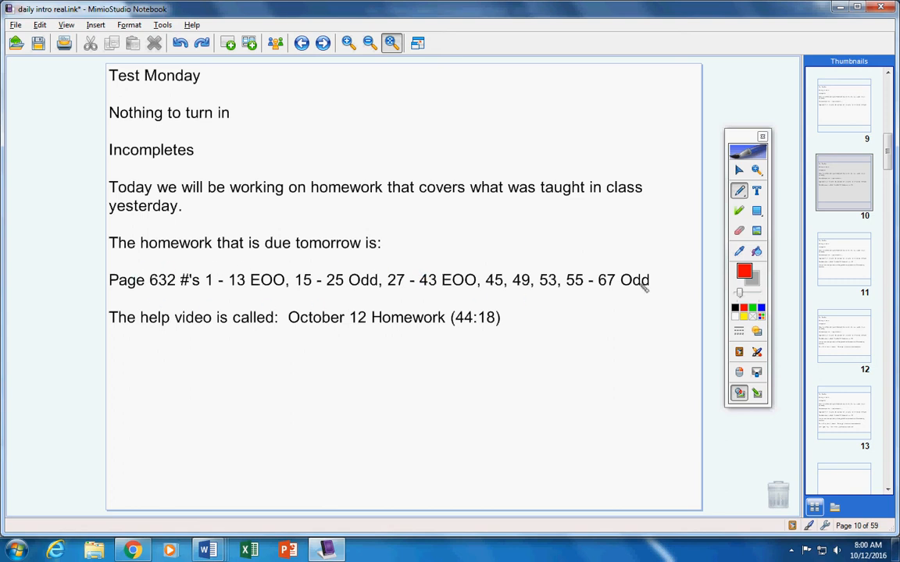
{"action": "mouse_move", "coordinate": [268, 265]}
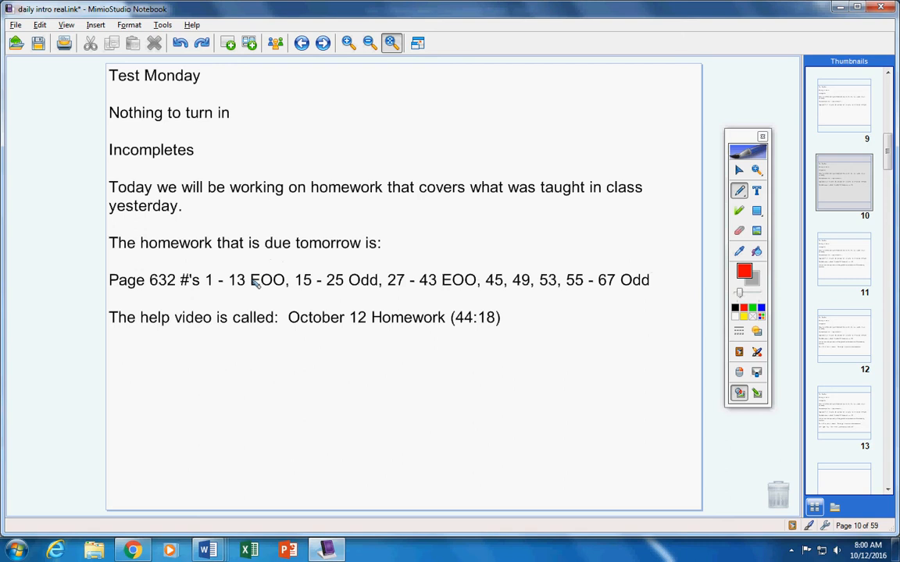
{"action": "mouse_move", "coordinate": [592, 234]}
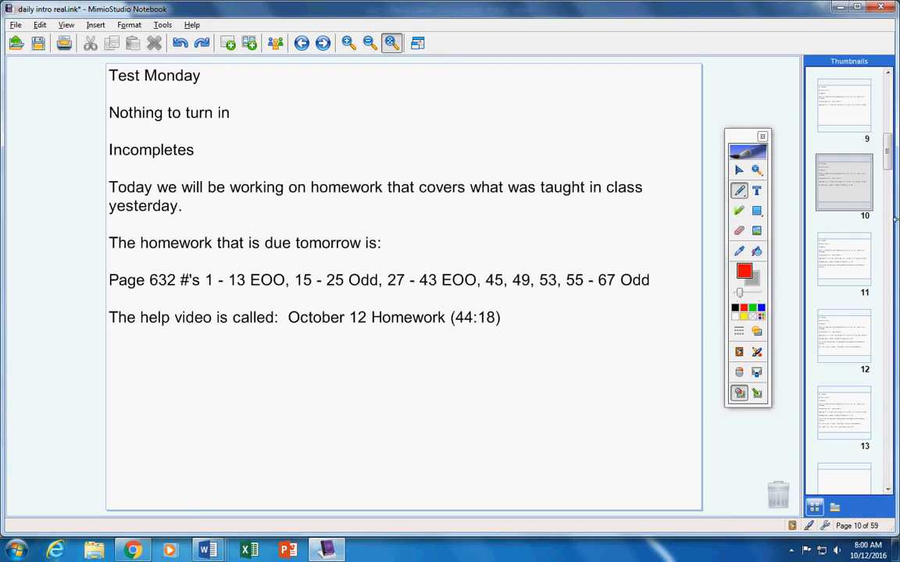
- Advance to the closing page and add 'That's all for today, students. Please get to work on your homework.'
{"action": "left_click", "coordinate": [843, 259]}
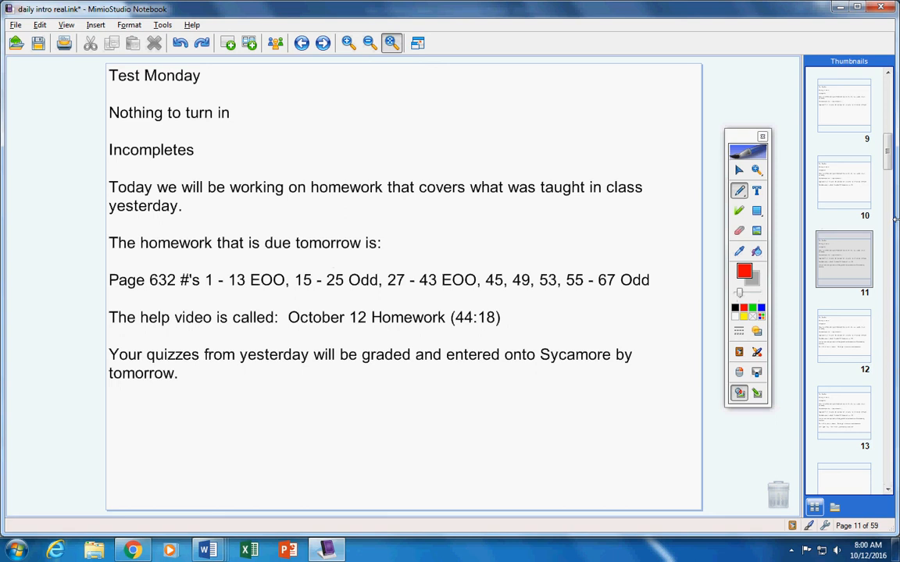
{"action": "type", "text": "That's all for today, students.  Please get to work on your homework."}
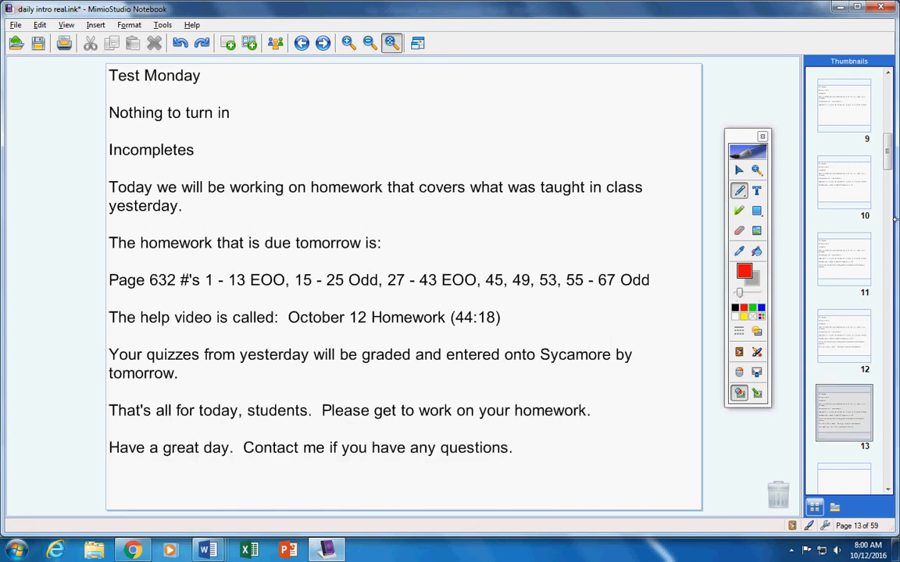
{"action": "mouse_move", "coordinate": [706, 304]}
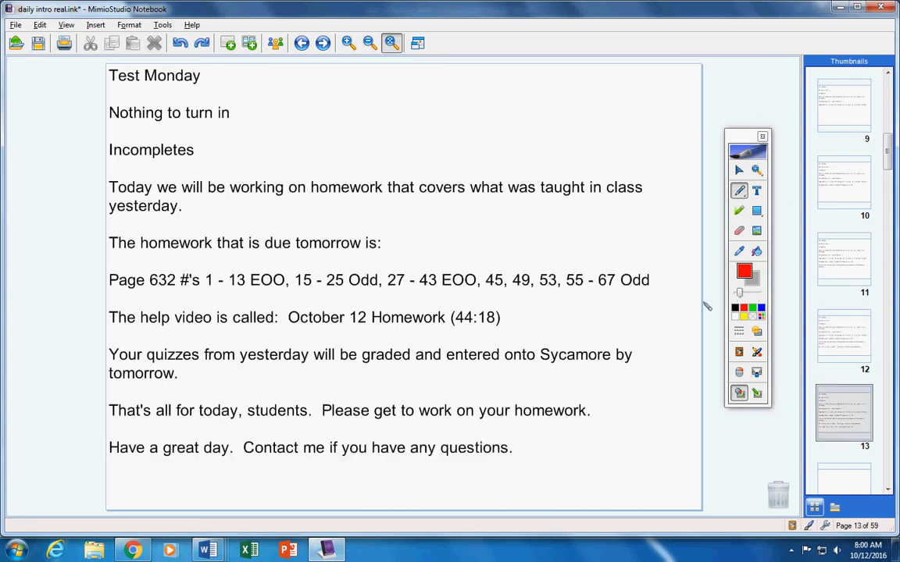